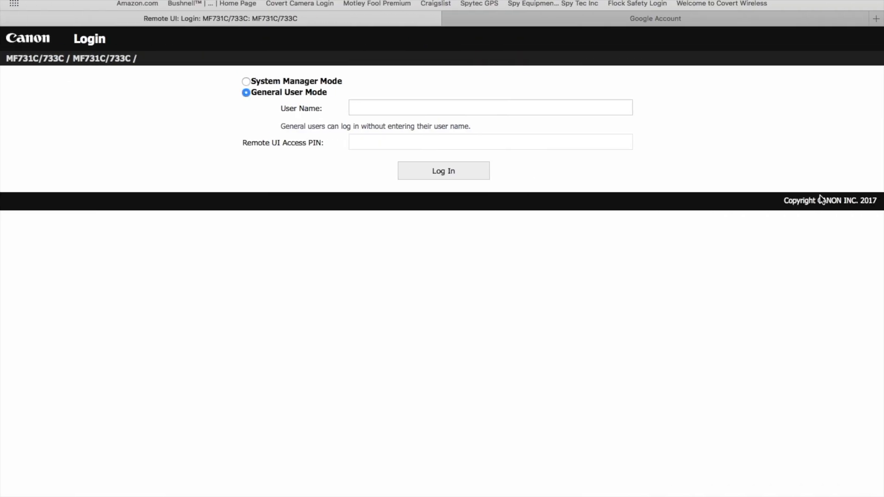
Step: Switch the browser from the Canon Remote UI login tab to the Google Account tab
left_click(654, 19)
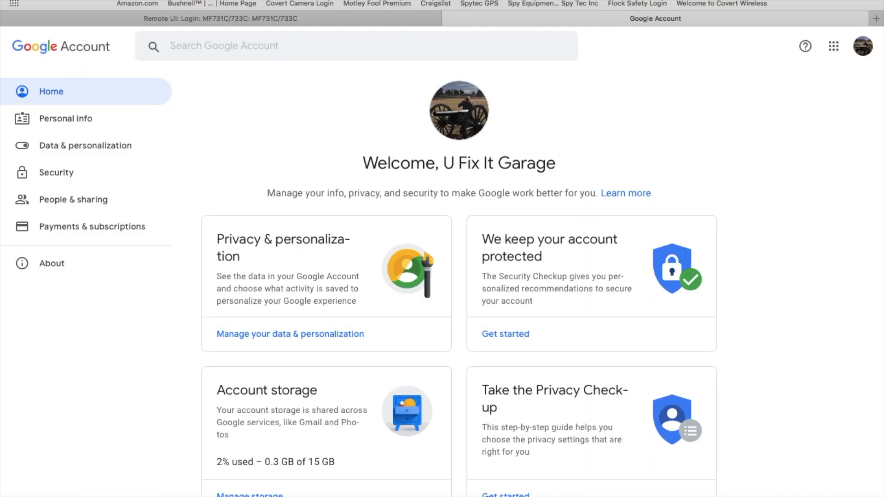
mouse_move(588, 188)
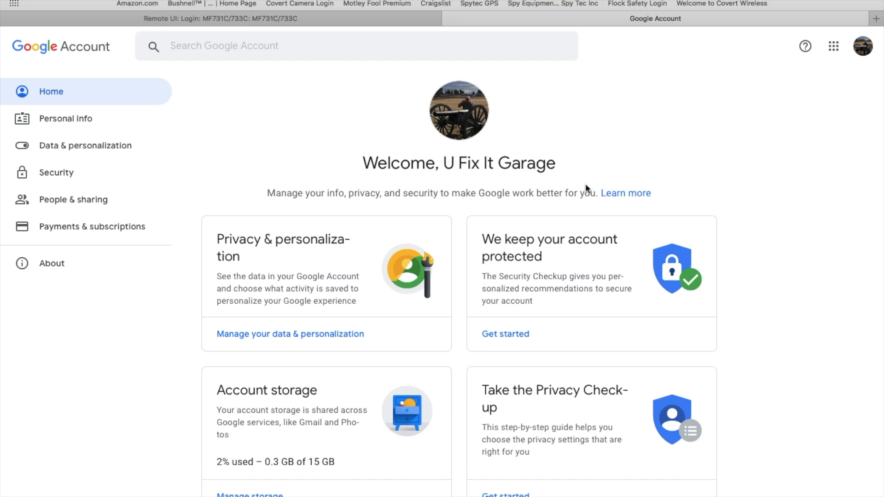
mouse_move(603, 183)
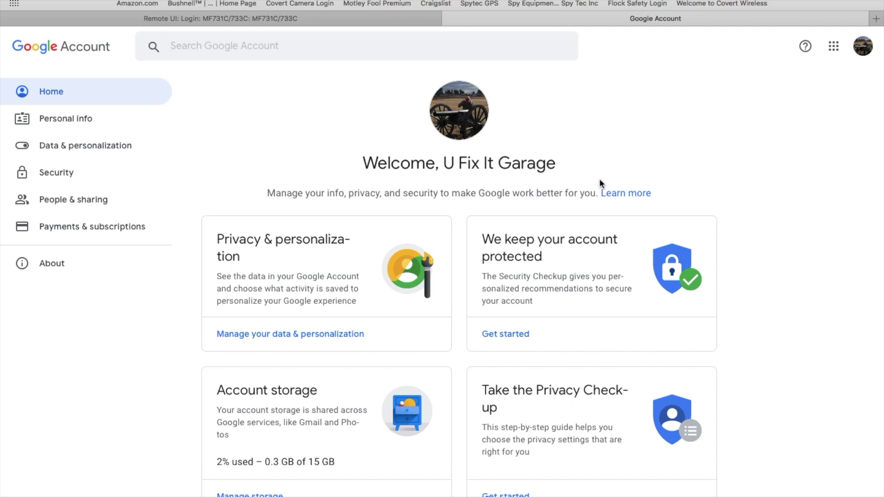
mouse_move(191, 184)
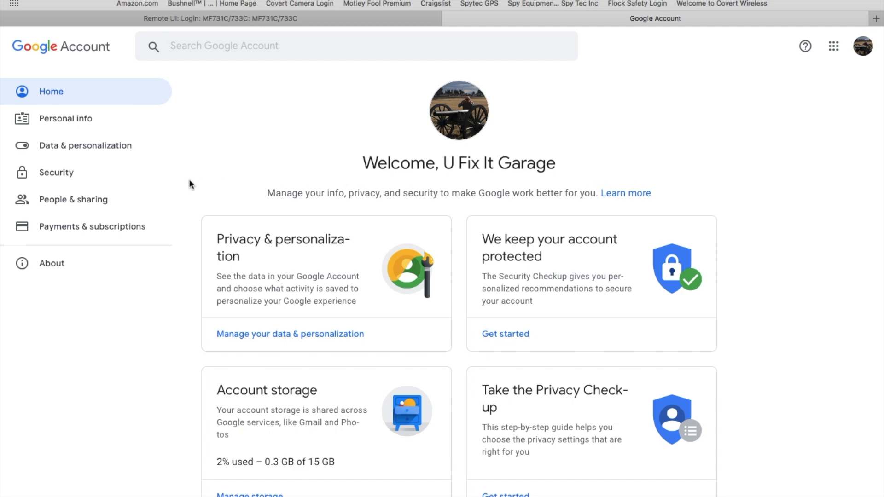
mouse_move(68, 176)
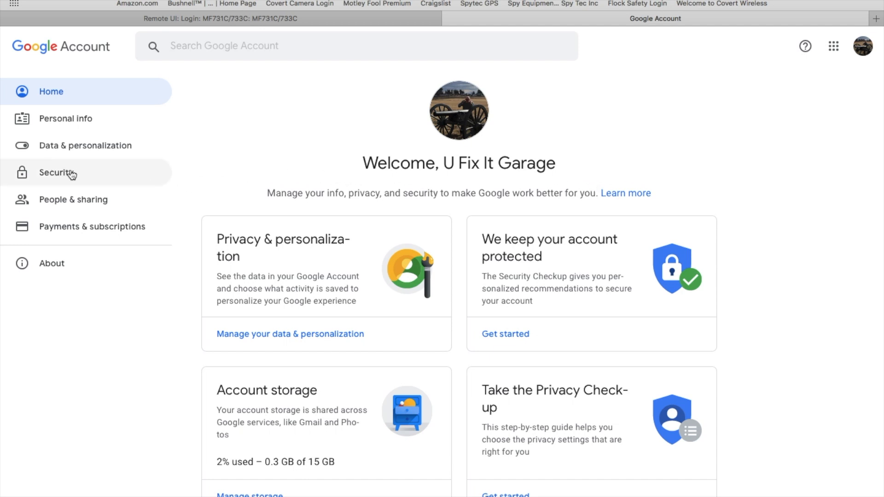
mouse_move(78, 178)
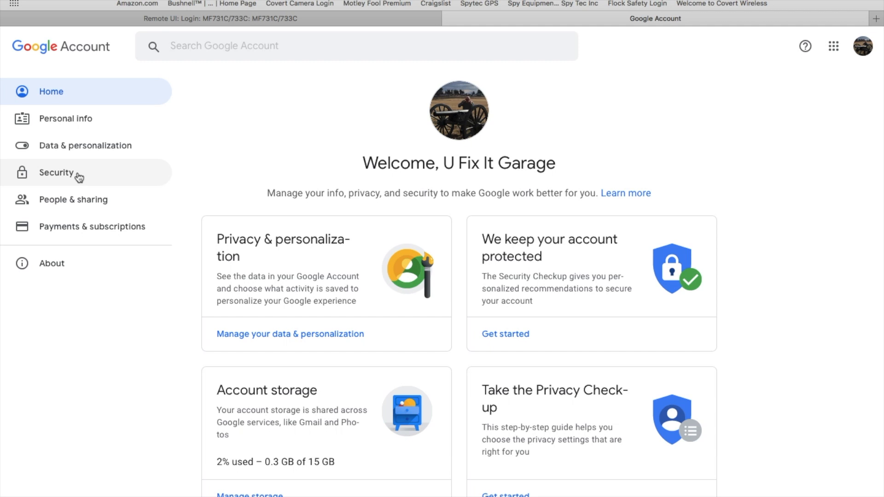
Step: Go to the account's Security section and locate the App passwords entry
left_click(56, 174)
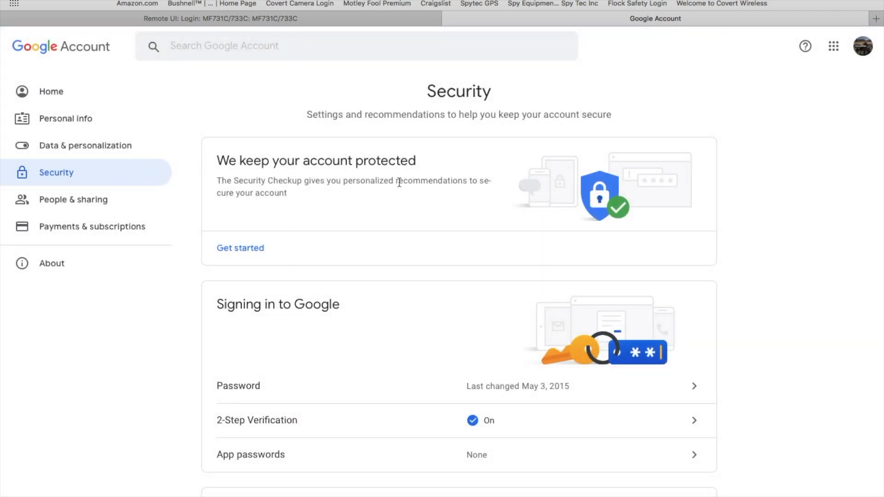
mouse_move(771, 161)
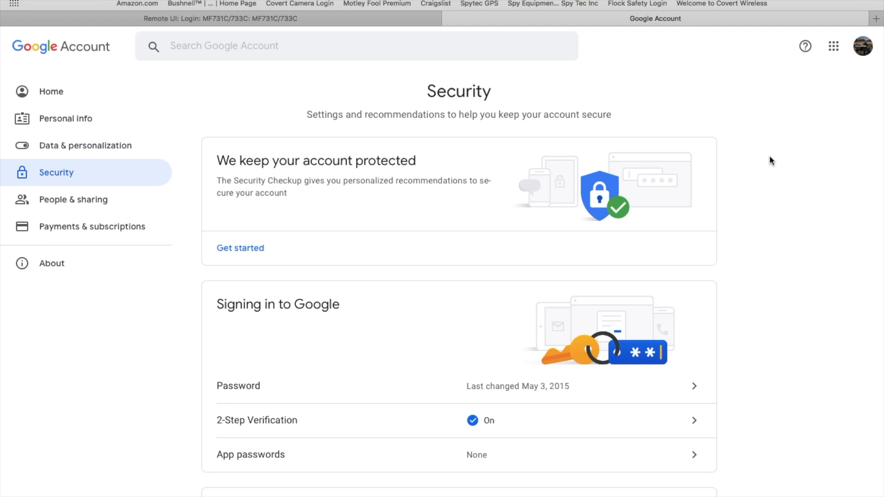
scroll("down", 3)
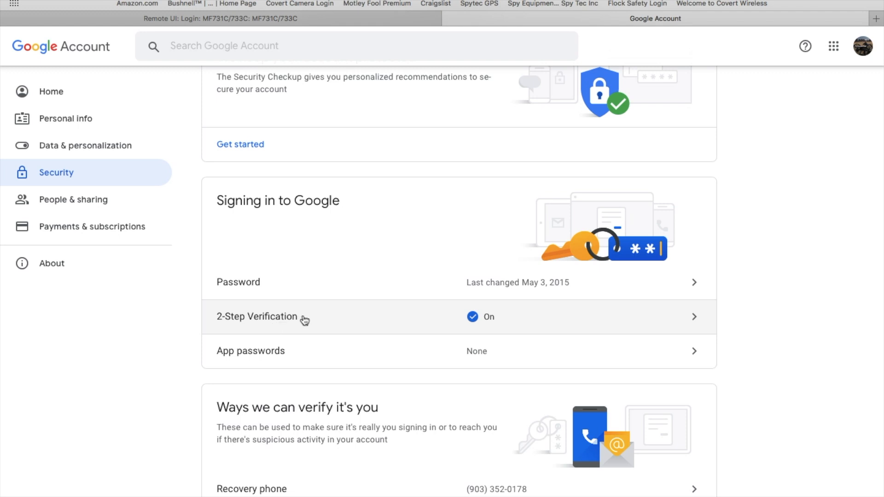
scroll("down", 3)
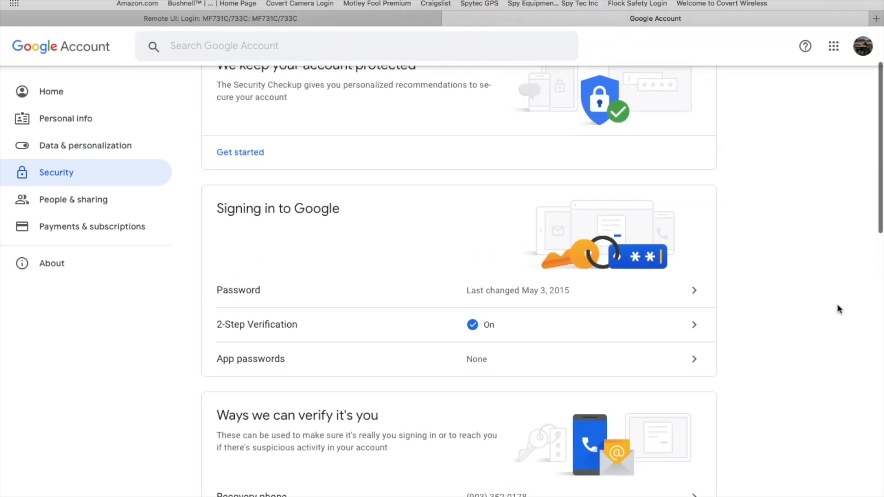
scroll("down", 3)
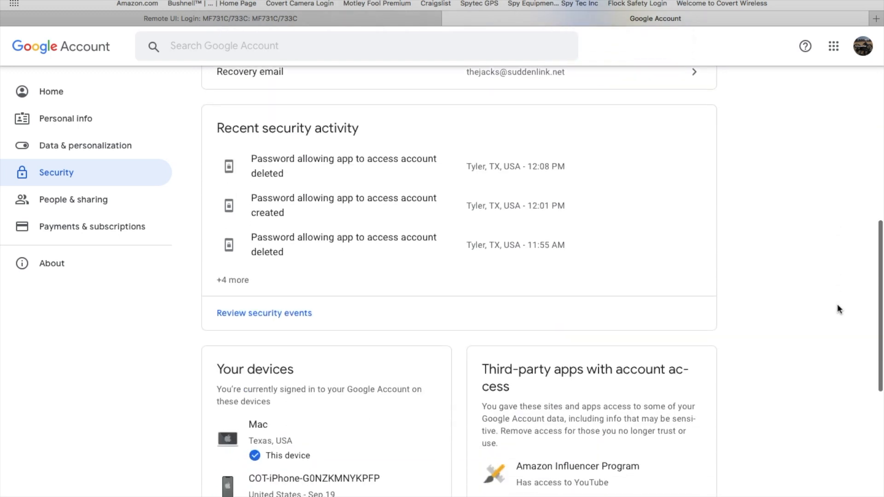
scroll("down", 3)
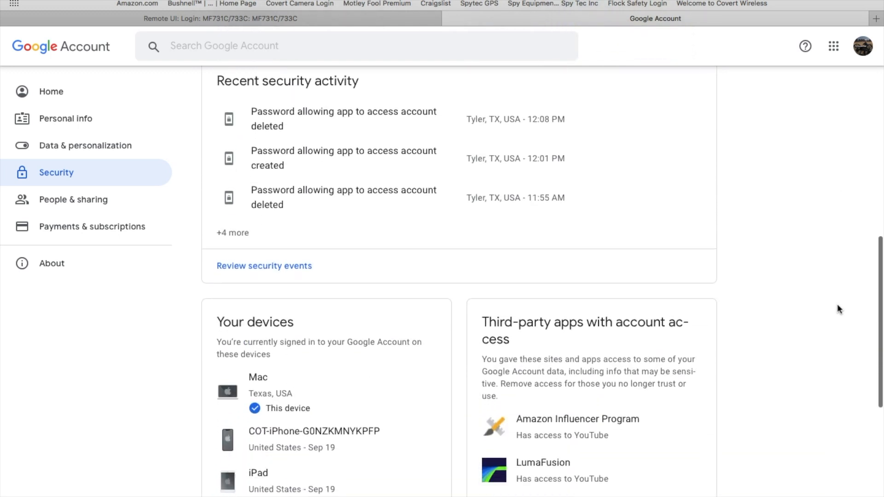
scroll("down", 3)
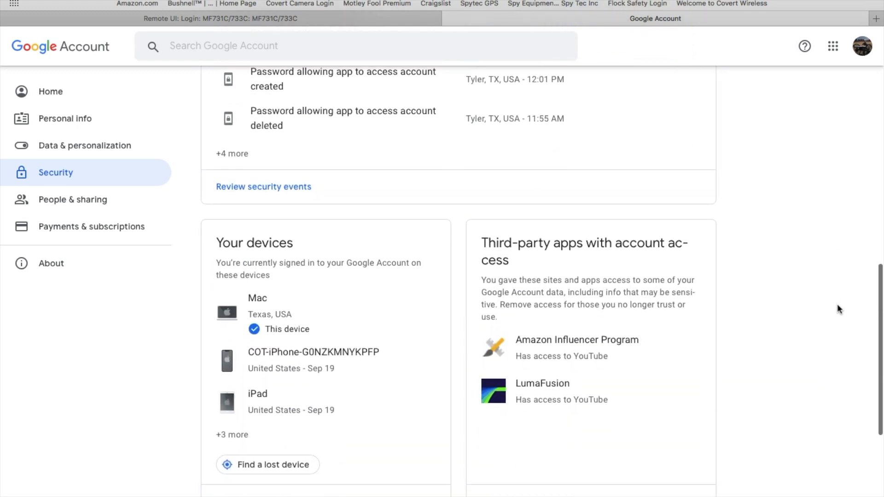
scroll("down", 3)
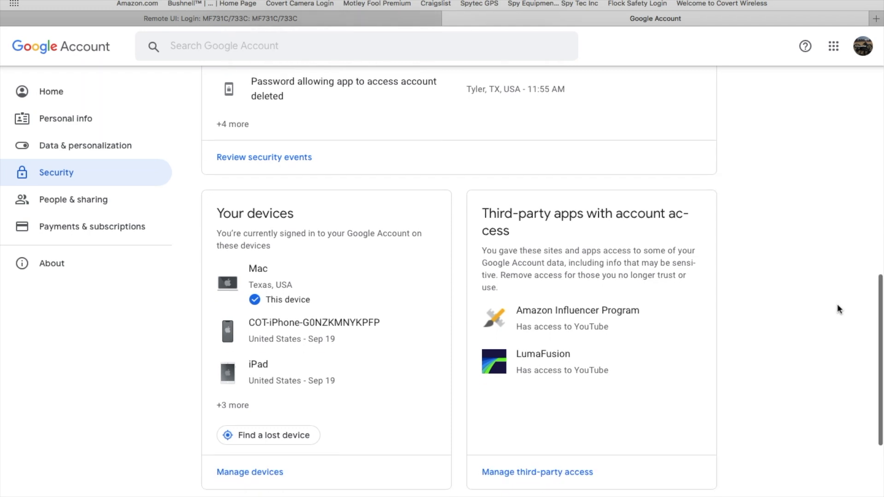
scroll("down", 3)
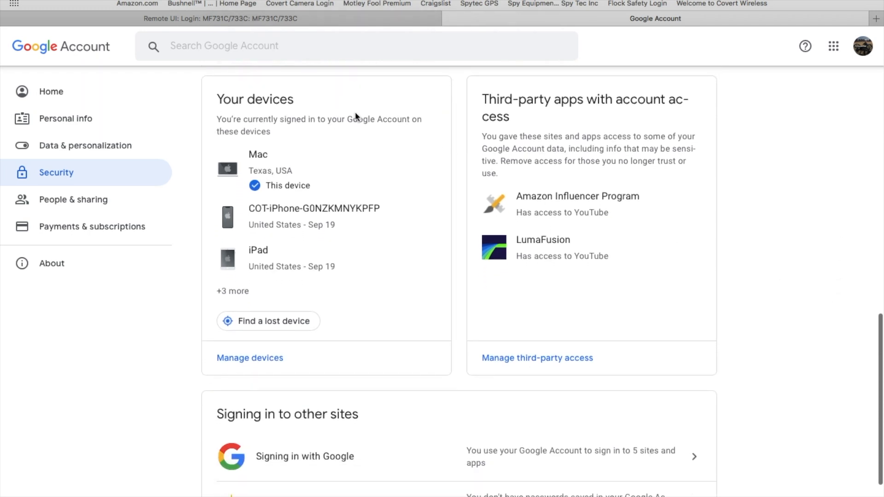
mouse_move(204, 385)
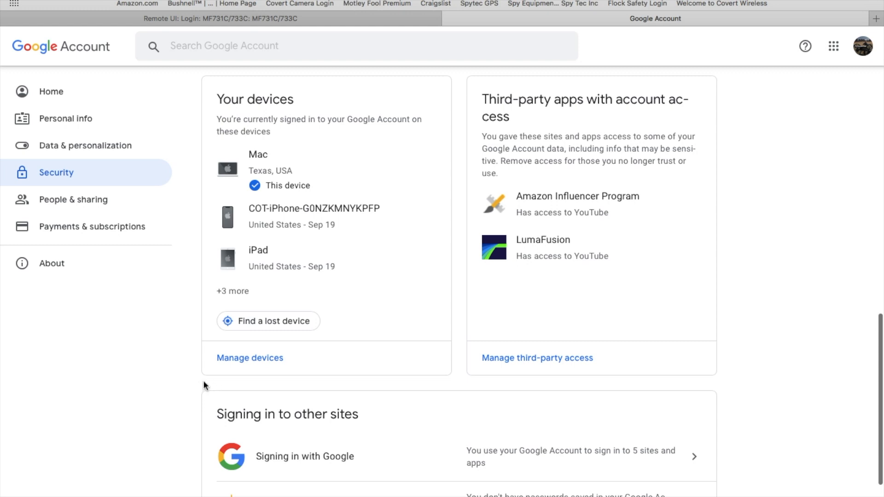
mouse_move(304, 394)
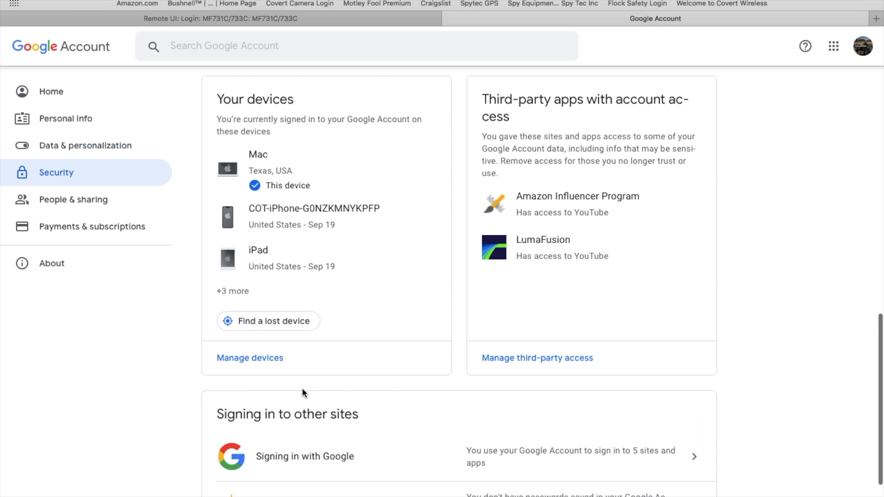
scroll("up", 3)
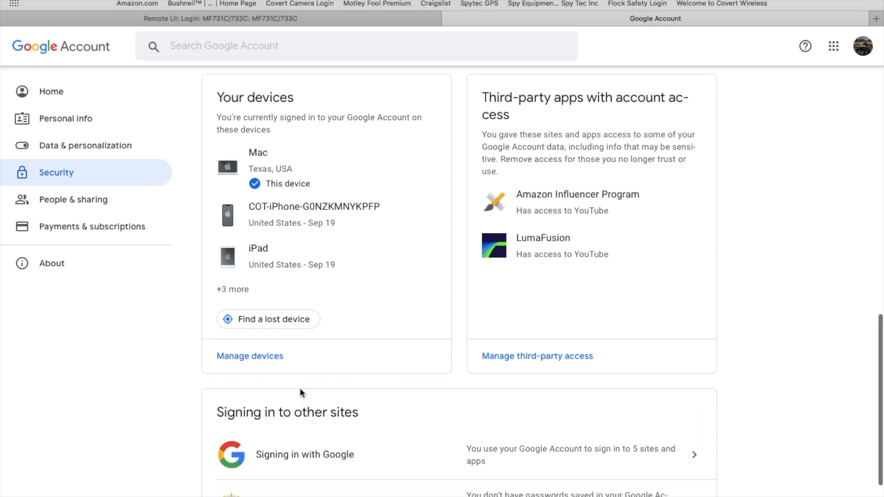
scroll("down", 3)
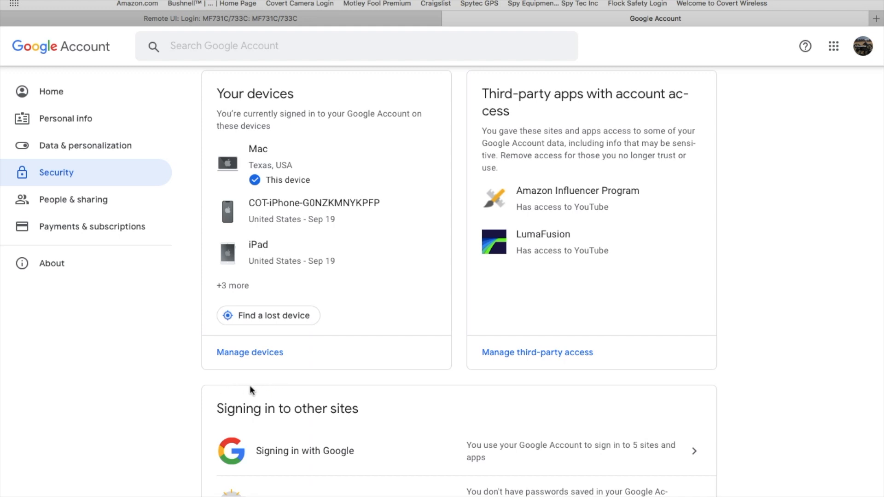
mouse_move(704, 382)
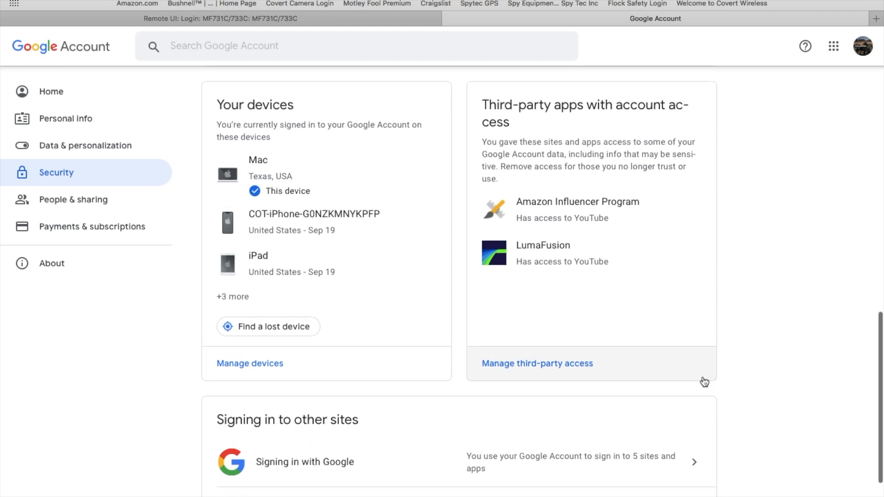
scroll("down", 3)
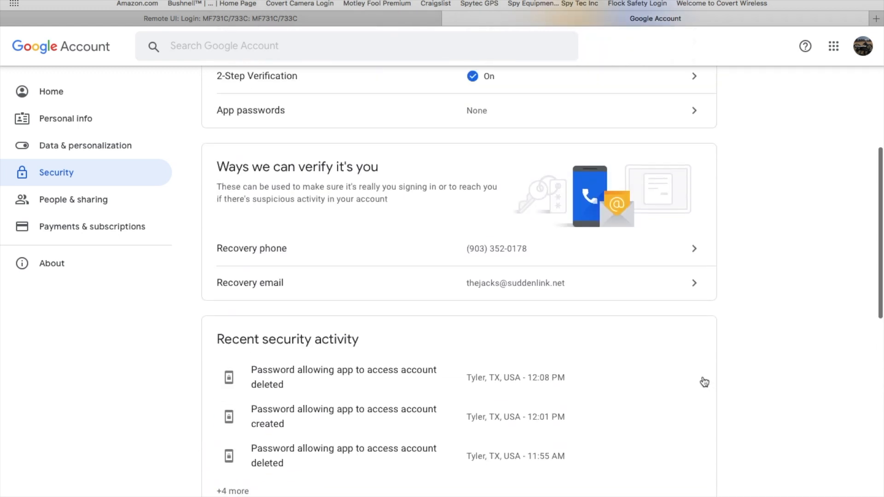
scroll("up", 3)
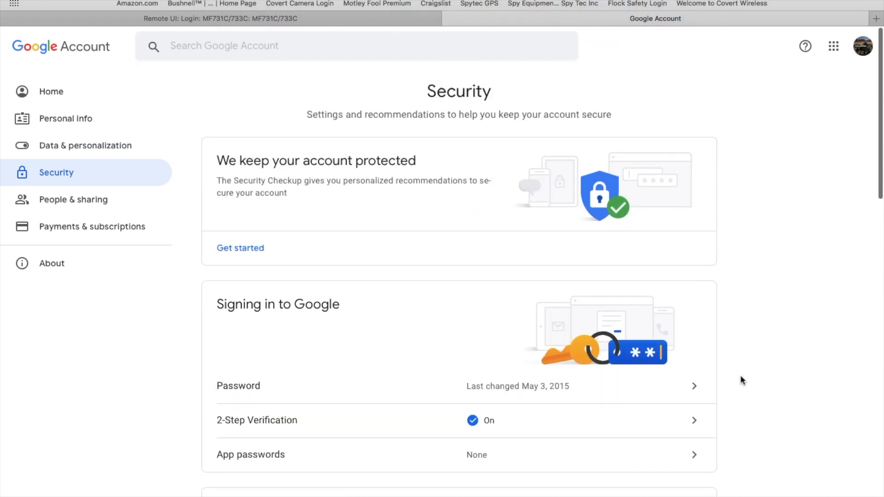
mouse_move(741, 420)
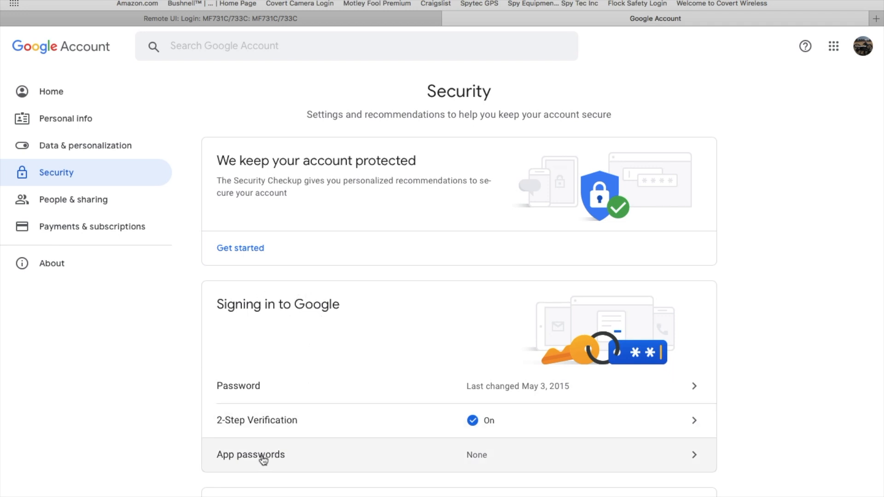
Step: Re-verify with the Google account password to reach the empty App passwords page
left_click(264, 458)
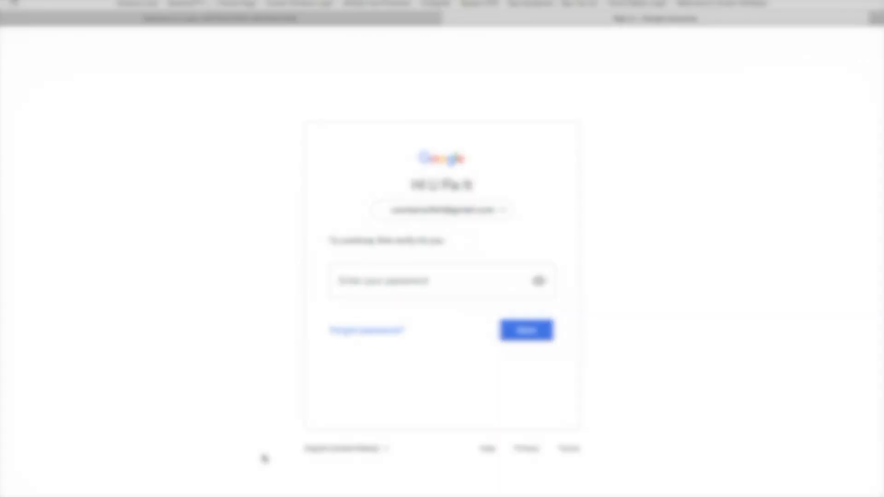
left_click(526, 329)
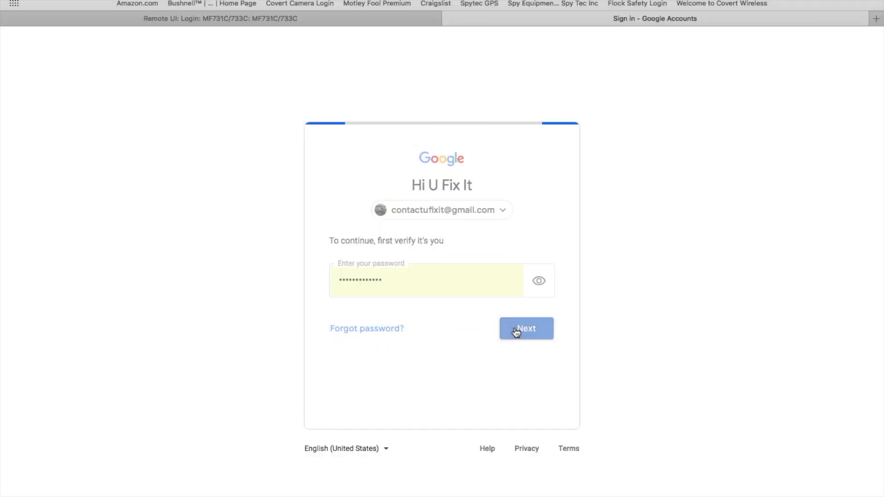
left_click(526, 328)
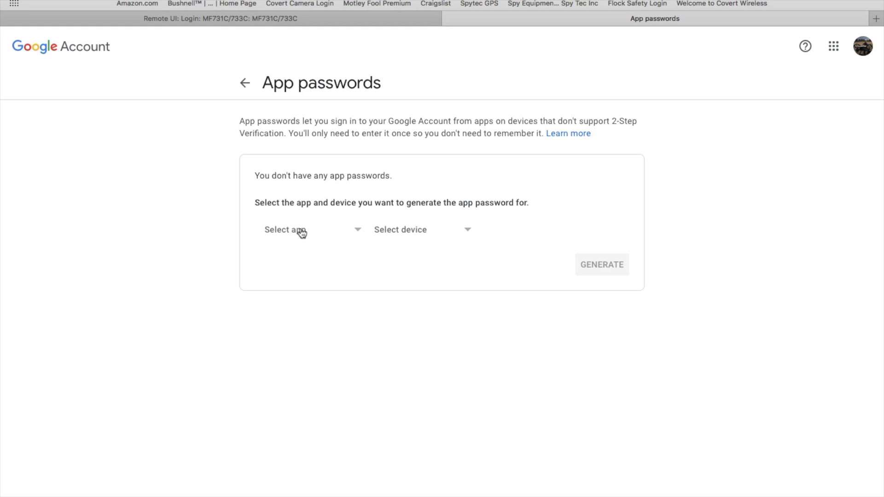
mouse_move(295, 190)
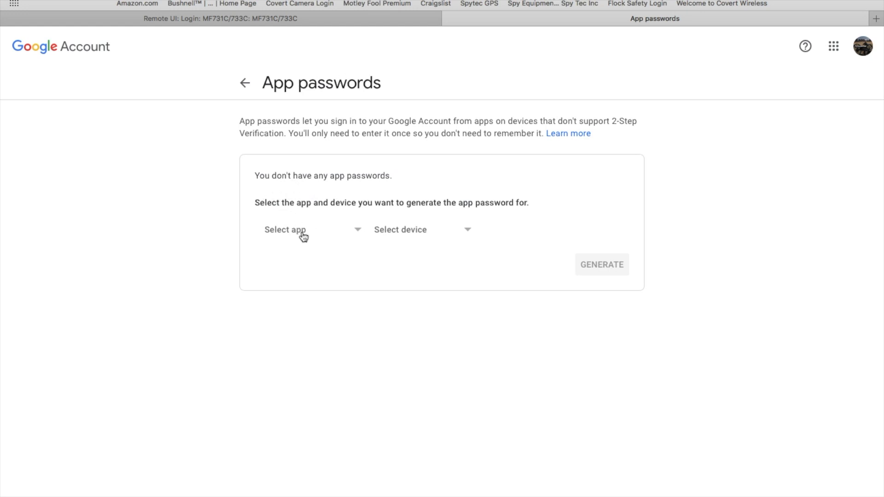
Step: Choose app Mail, device Other (Custom name), and name it 'Canon Scanner'
left_click(306, 236)
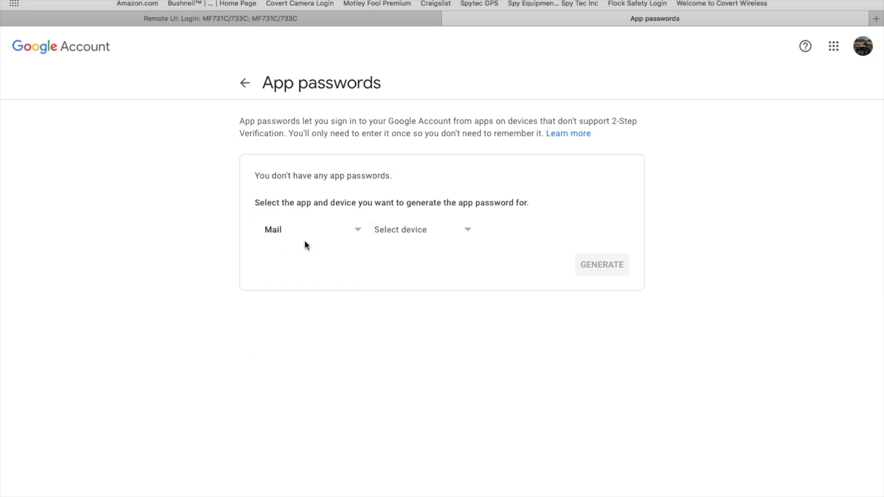
left_click(420, 231)
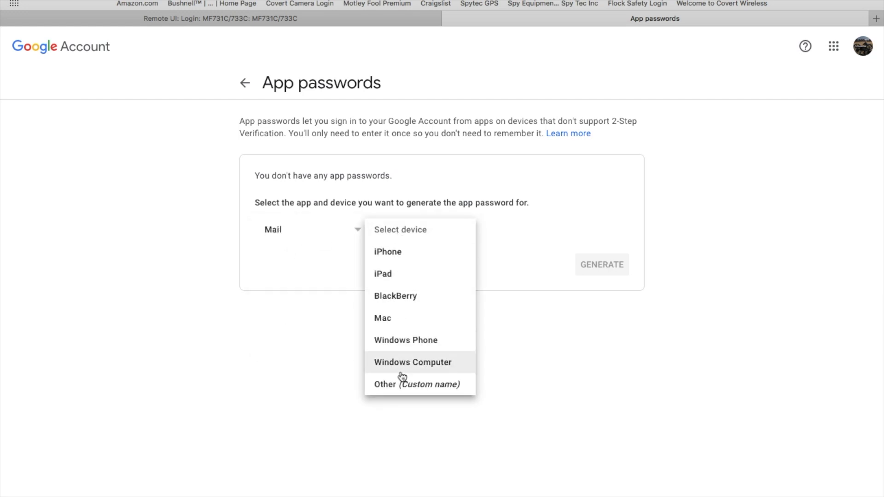
left_click(385, 384)
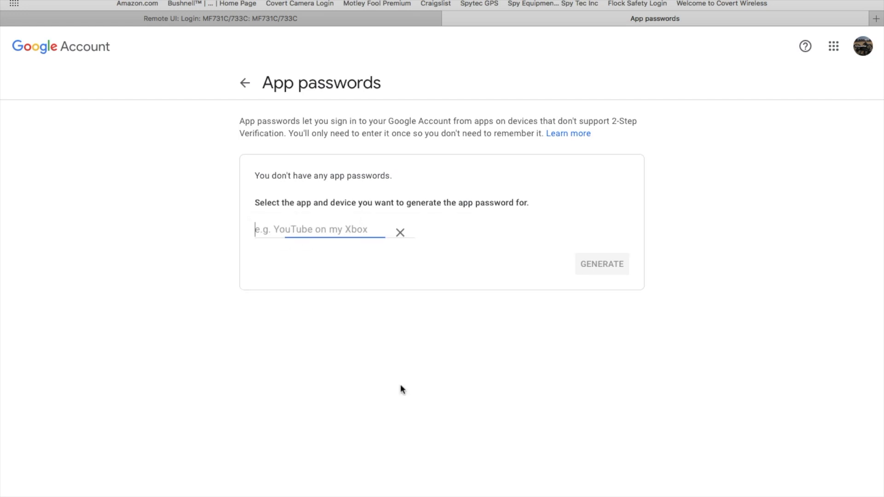
type("Canon Sc")
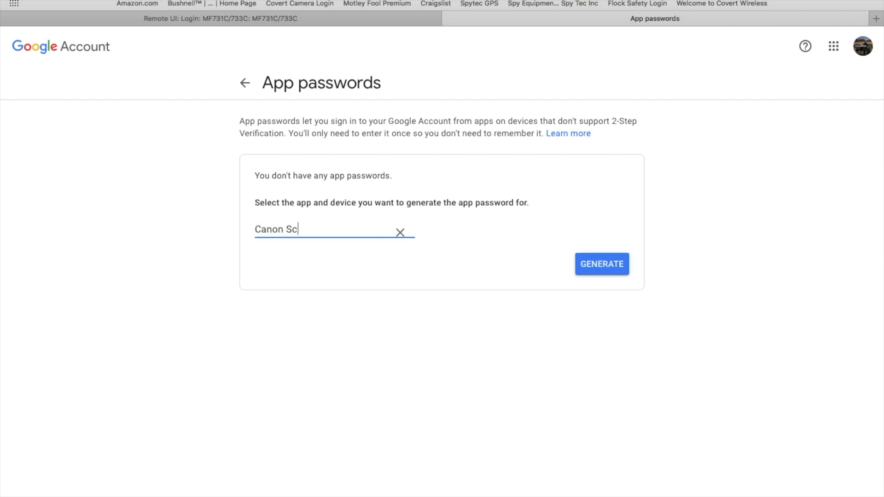
type("anner")
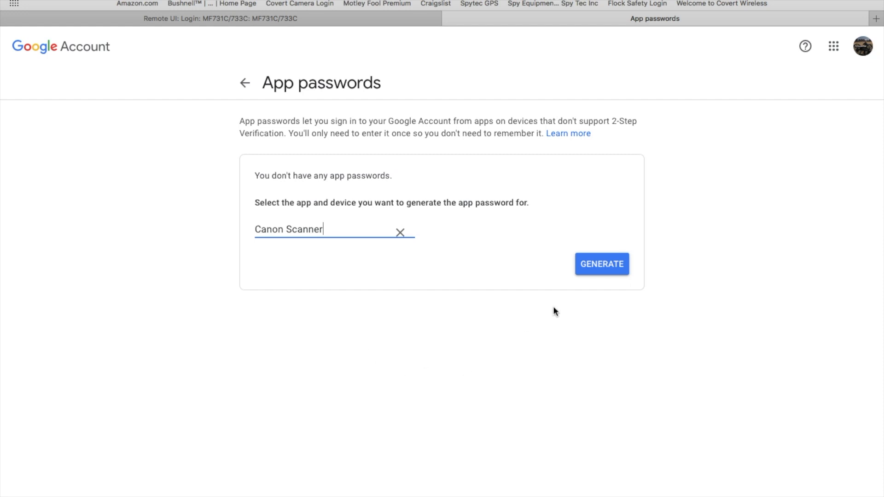
Step: Generate the Canon Scanner 16-character app password, copy it, and finish with Done
left_click(602, 263)
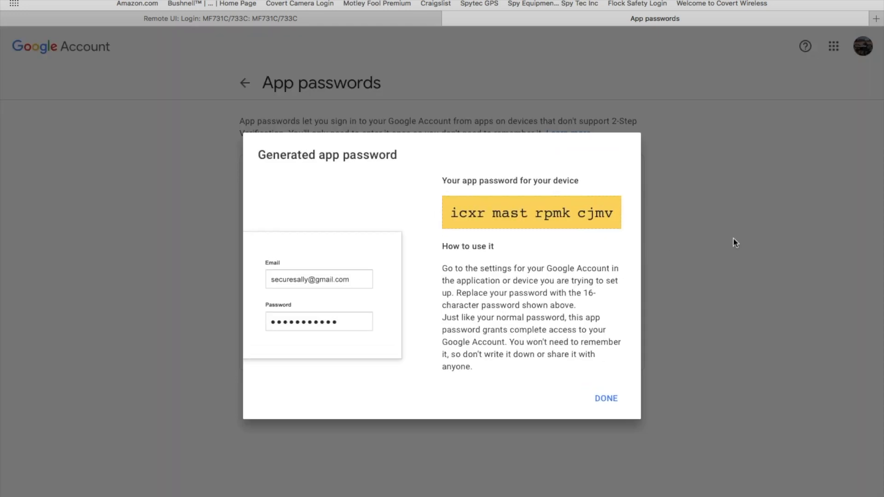
mouse_move(617, 183)
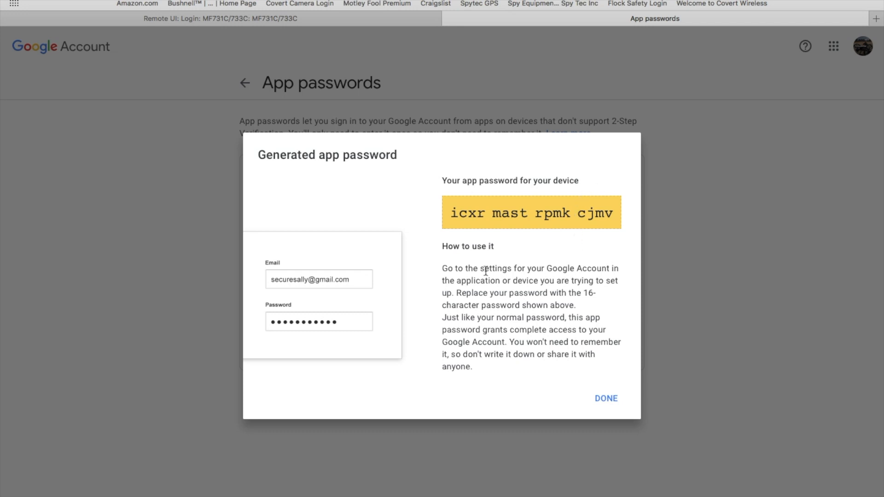
mouse_move(451, 271)
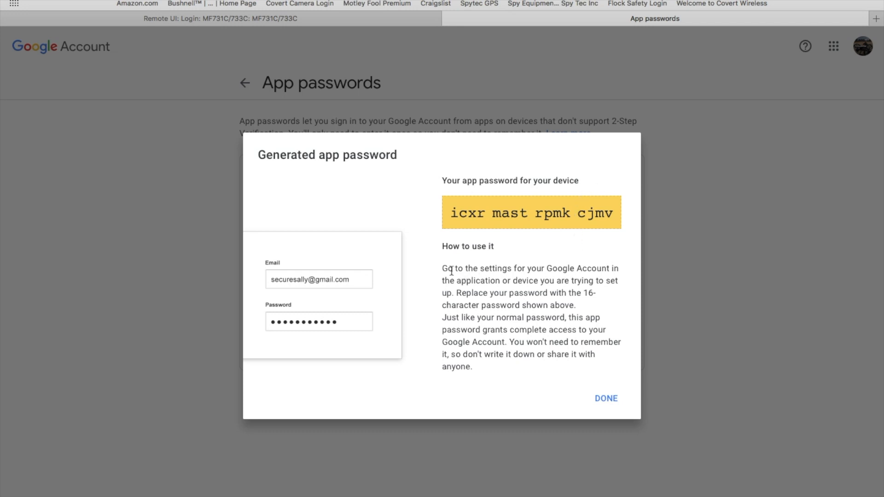
mouse_move(617, 299)
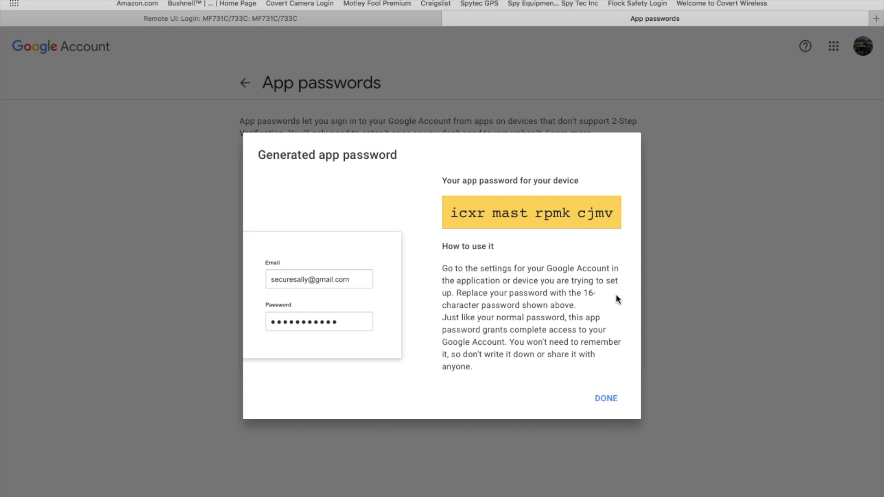
mouse_move(623, 301)
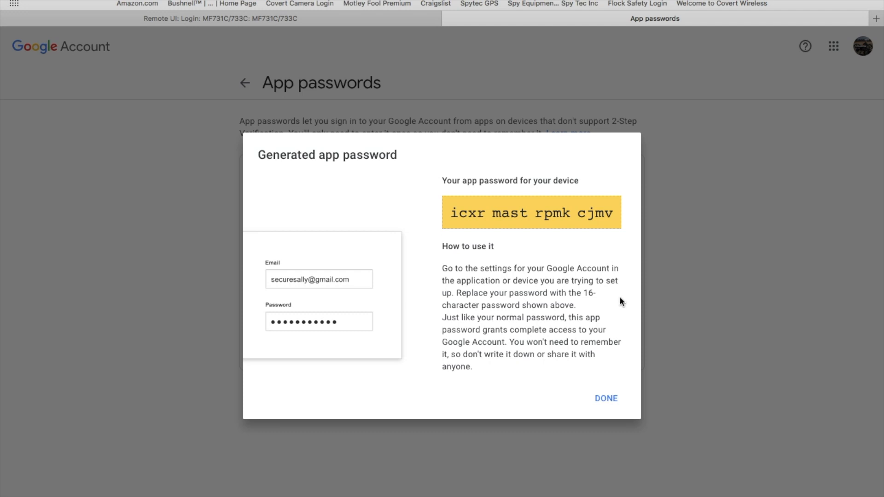
mouse_move(607, 304)
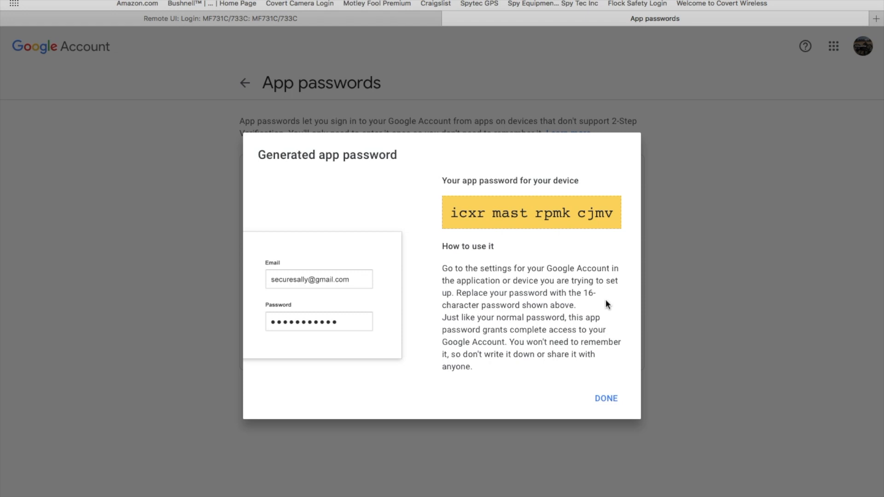
mouse_move(591, 313)
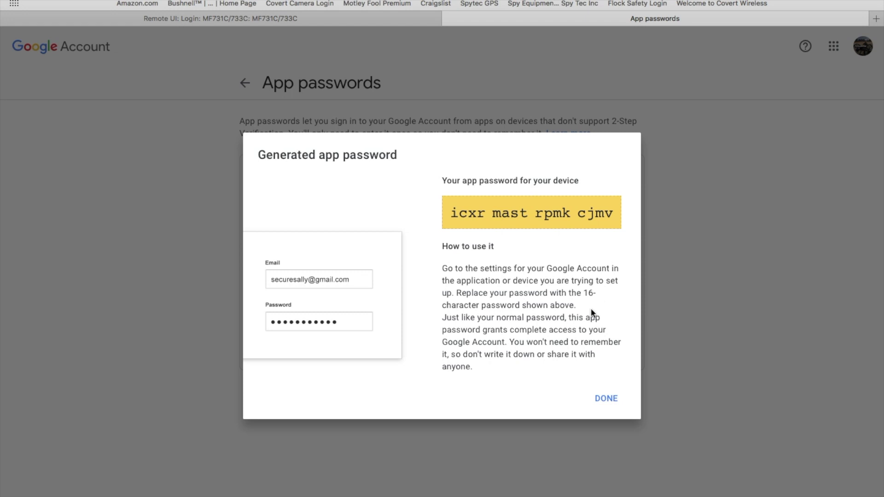
mouse_move(614, 324)
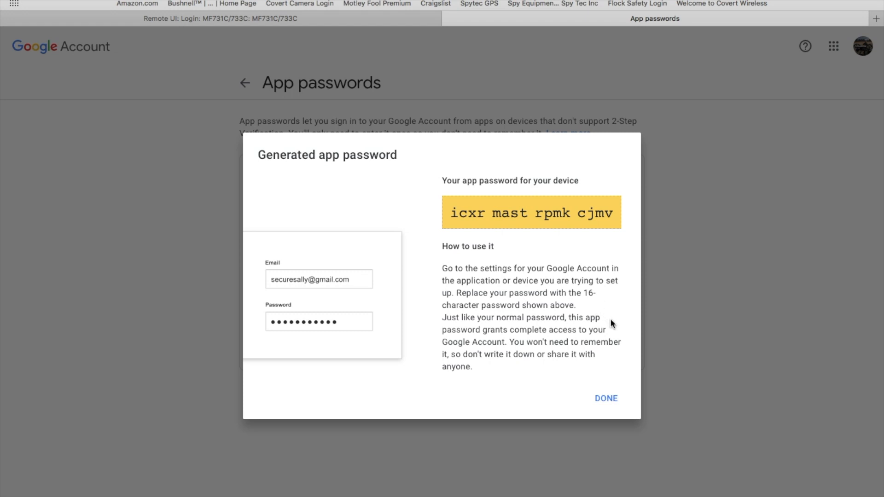
mouse_move(617, 330)
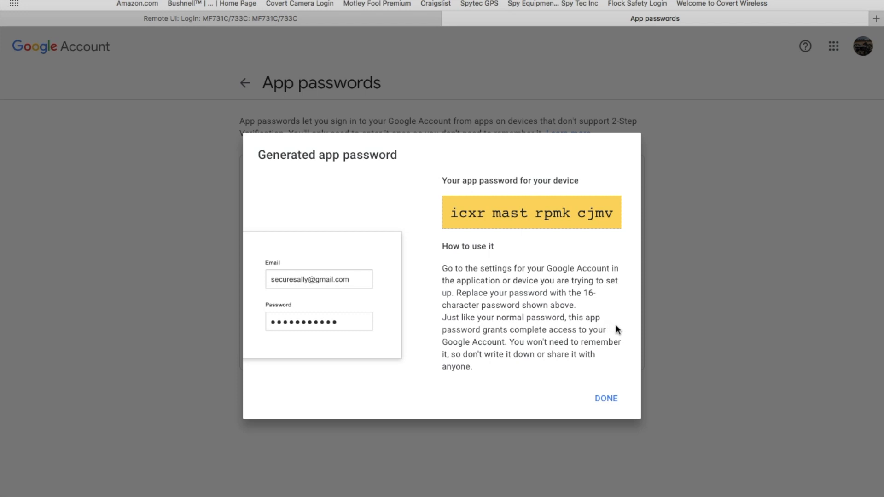
mouse_move(619, 338)
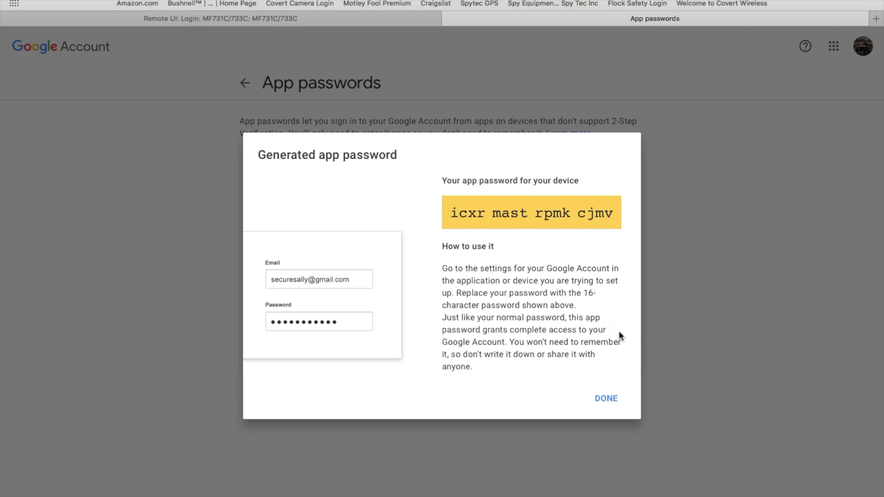
mouse_move(614, 358)
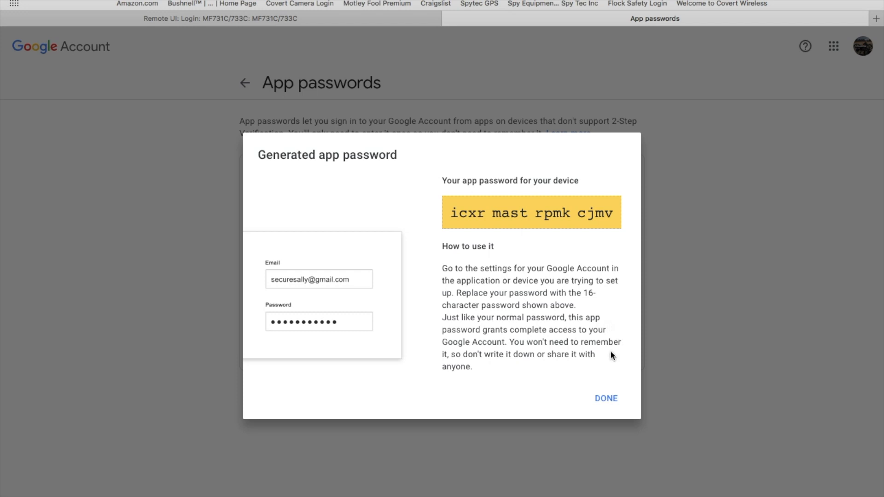
mouse_move(617, 212)
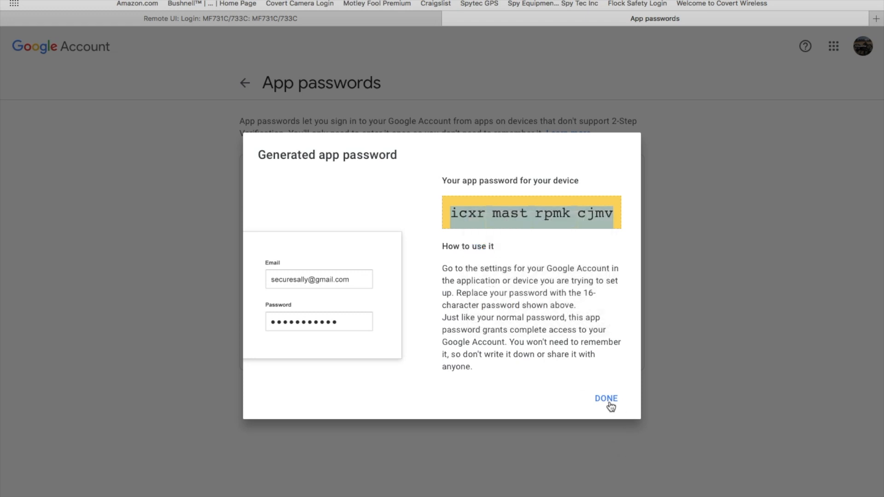
left_click(606, 398)
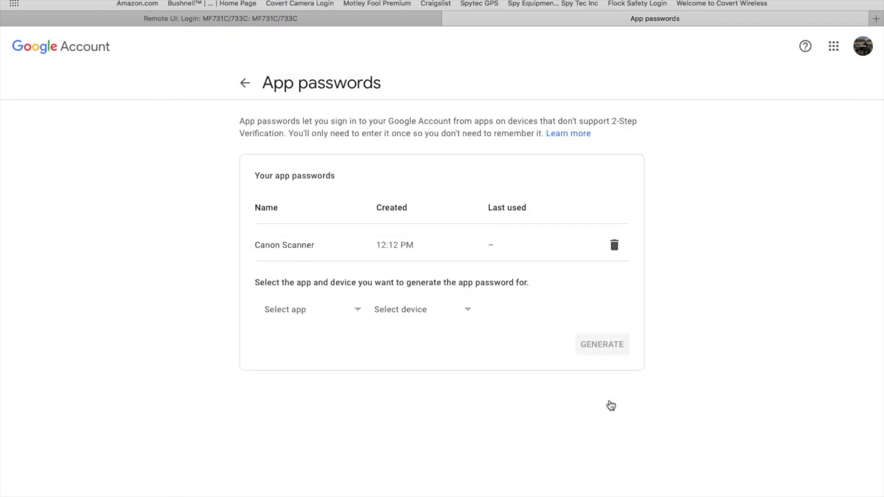
mouse_move(407, 41)
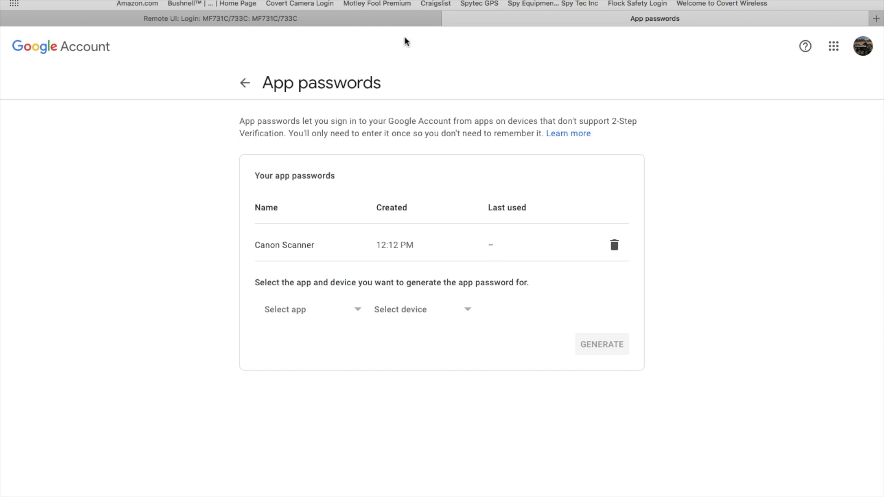
Step: Return to the Canon Remote UI tab and log in under System Manager Mode
left_click(224, 20)
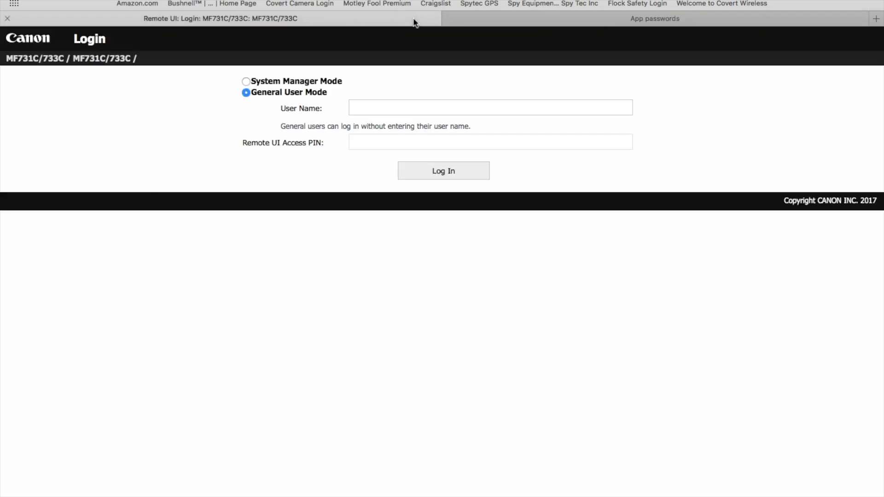
mouse_move(262, 78)
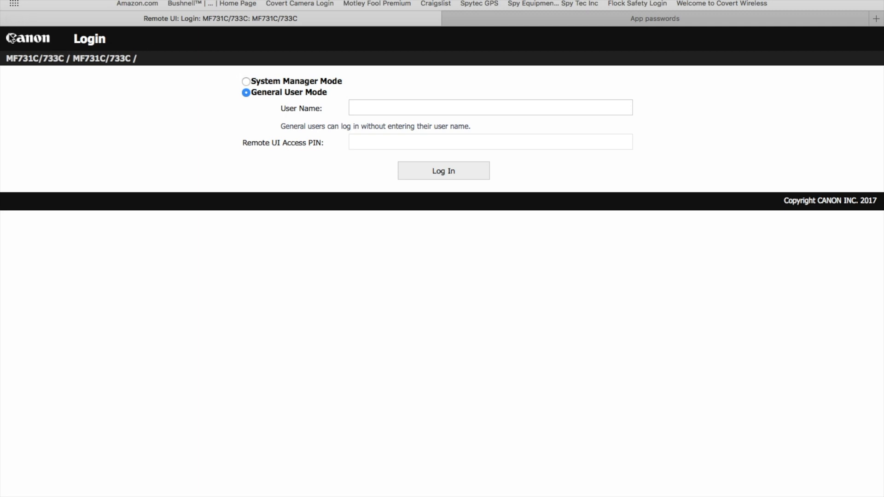
mouse_move(118, 47)
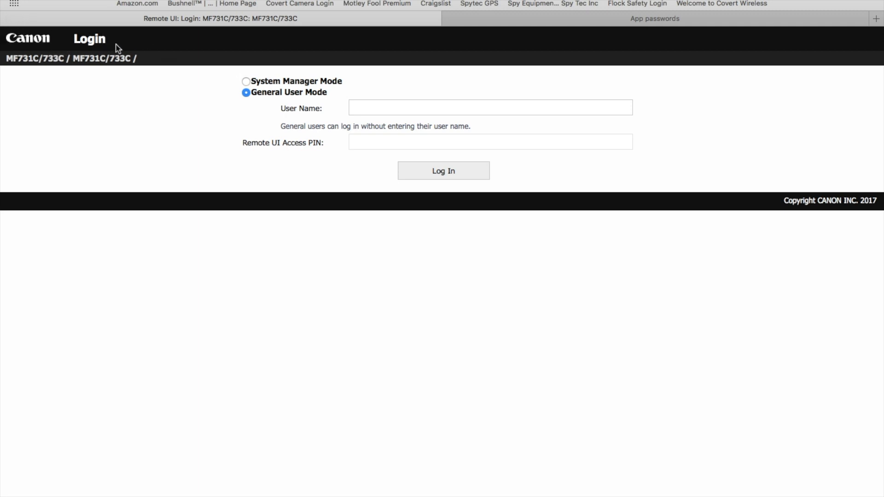
mouse_move(113, 50)
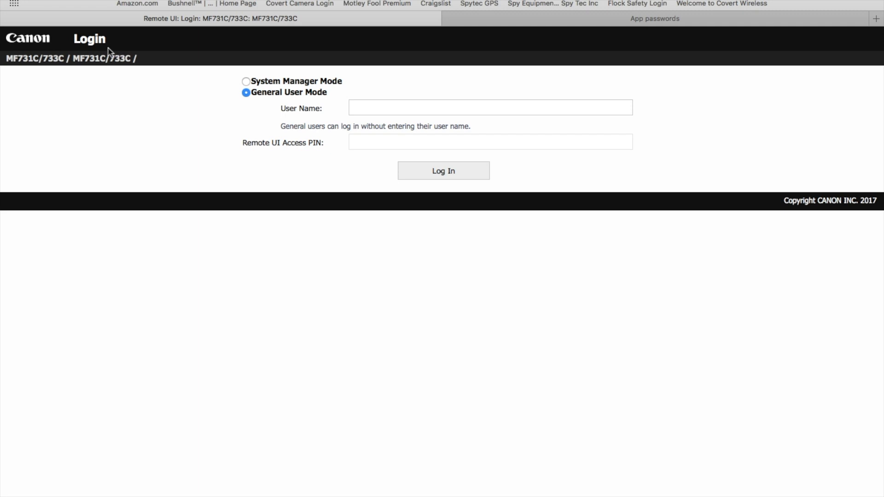
mouse_move(198, 63)
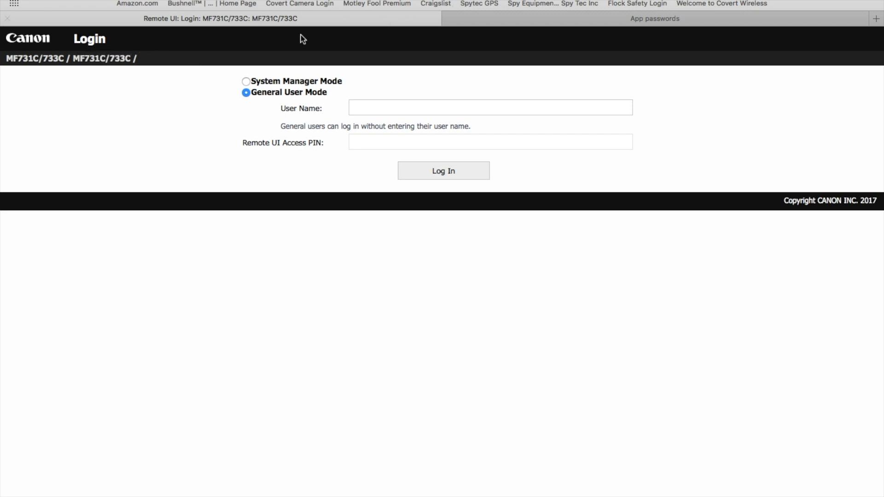
left_click(245, 81)
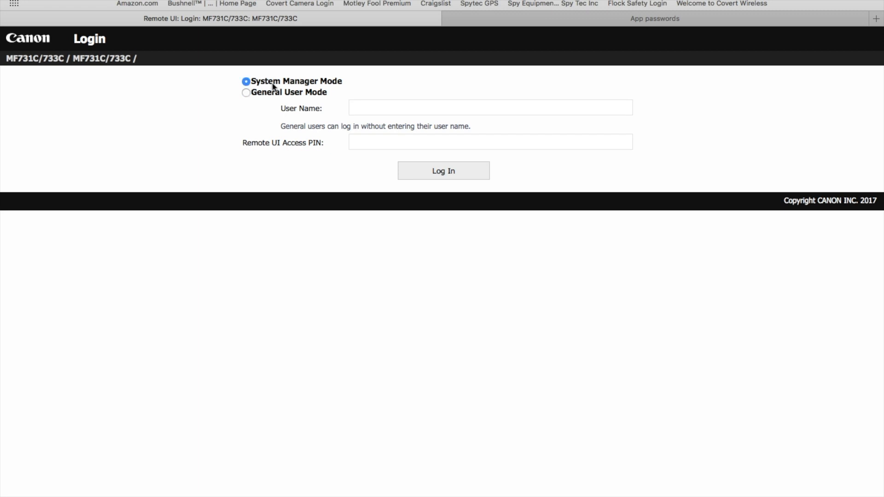
mouse_move(403, 174)
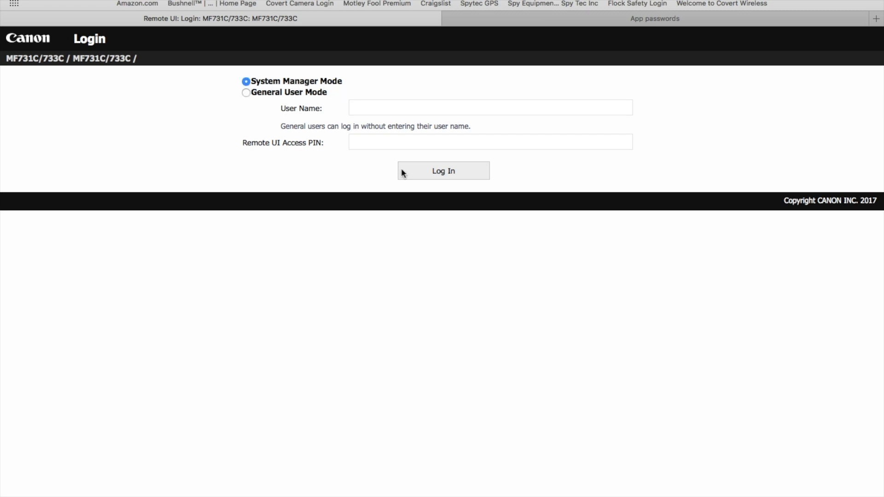
left_click(443, 171)
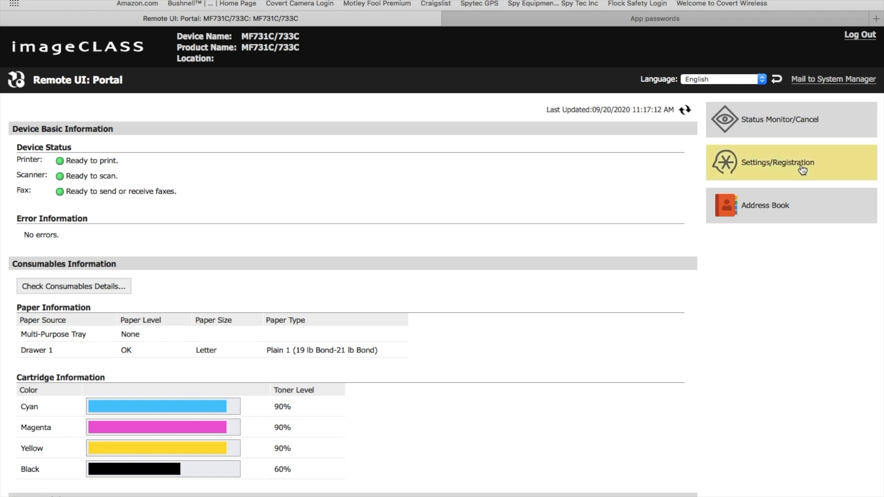
Step: Navigate via Settings/Registration and TX Settings to the E-Mail/I-Fax network settings
left_click(792, 162)
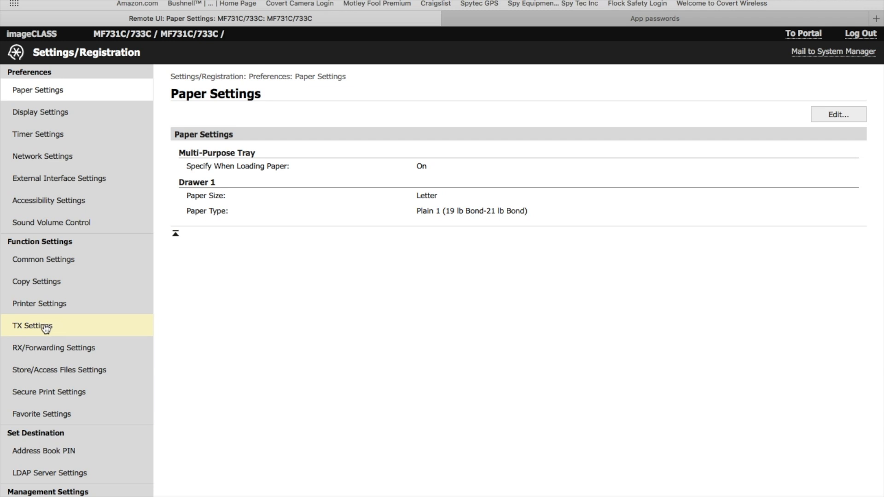
left_click(31, 326)
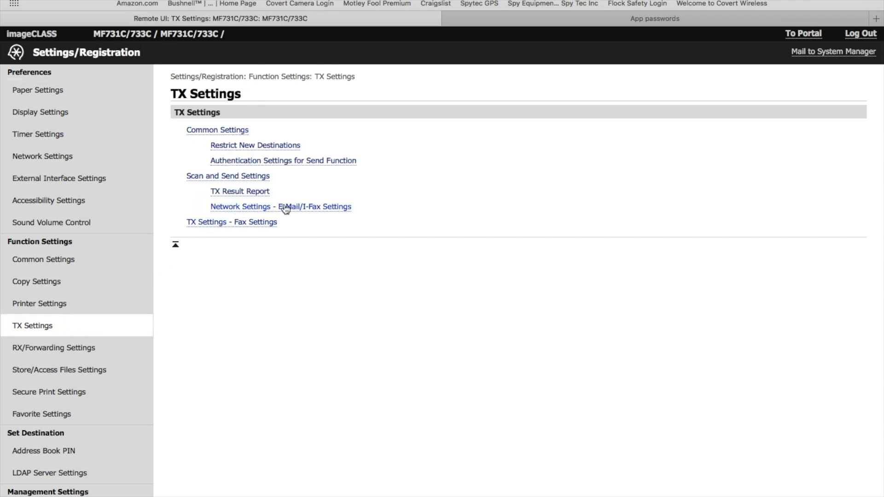
left_click(284, 206)
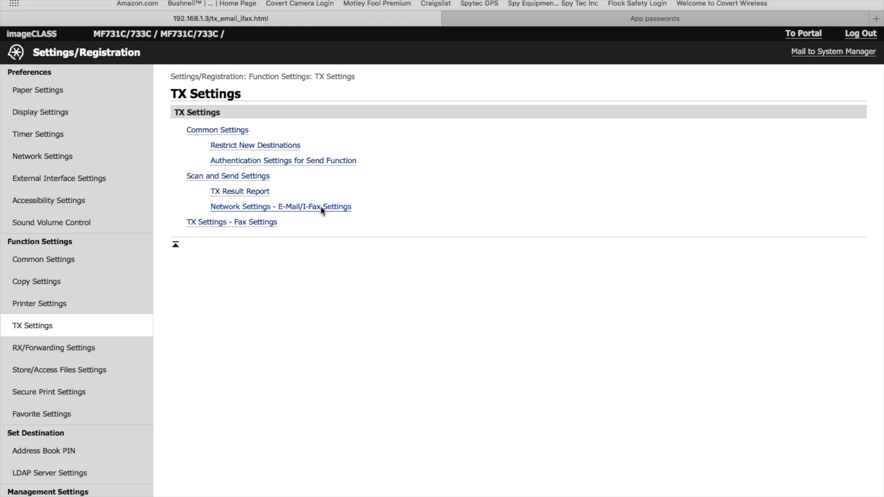
left_click(280, 206)
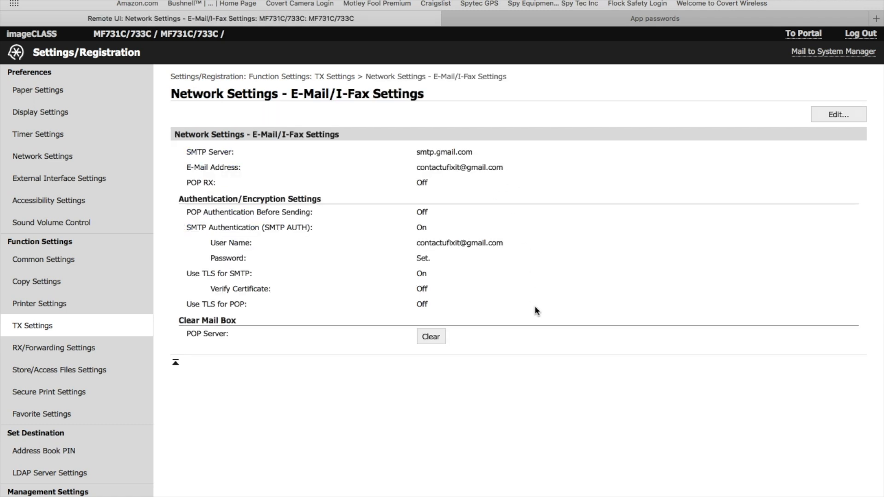
mouse_move(823, 151)
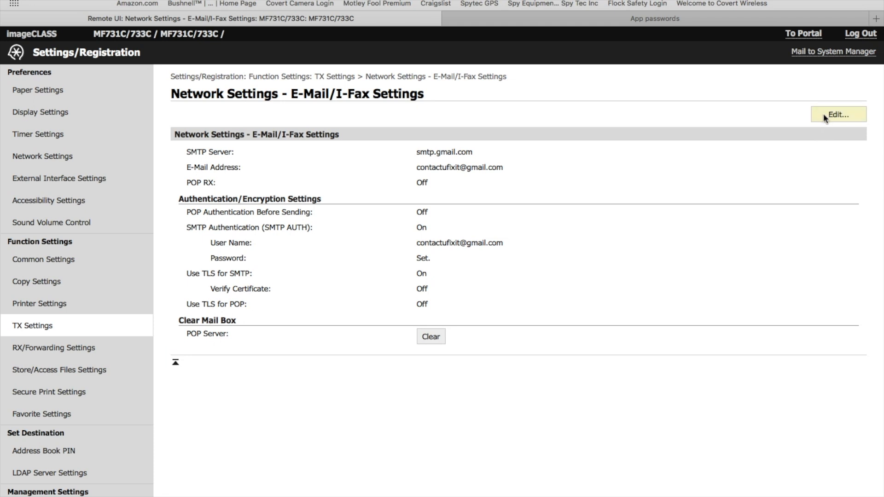
Step: Edit SMTP AUTH, enable Set/Change Password, paste the app password, and save with OK
left_click(837, 115)
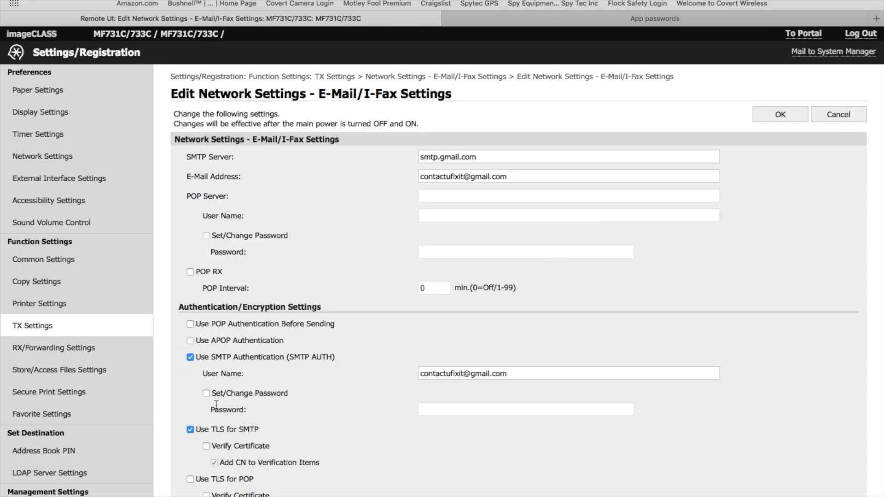
left_click(190, 393)
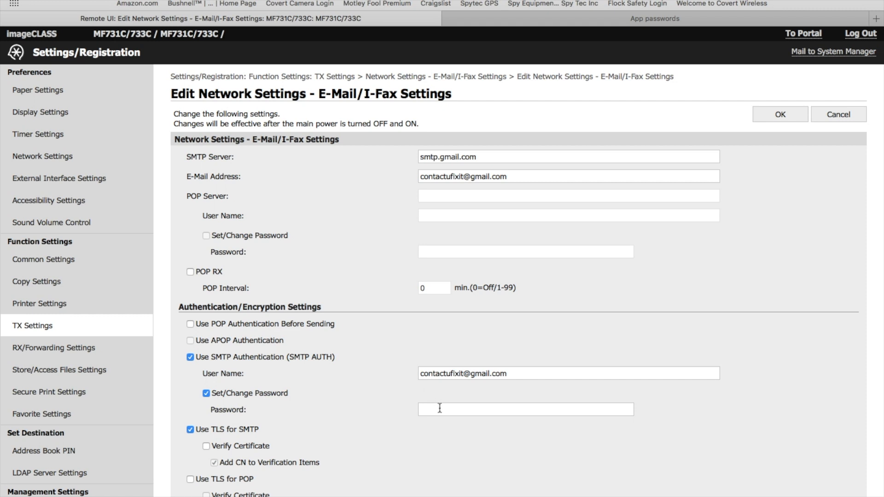
mouse_move(479, 406)
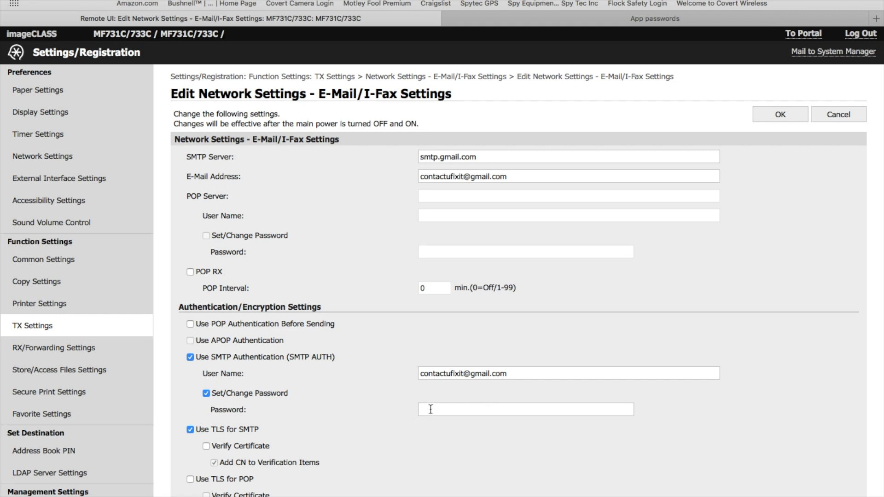
left_click(524, 409)
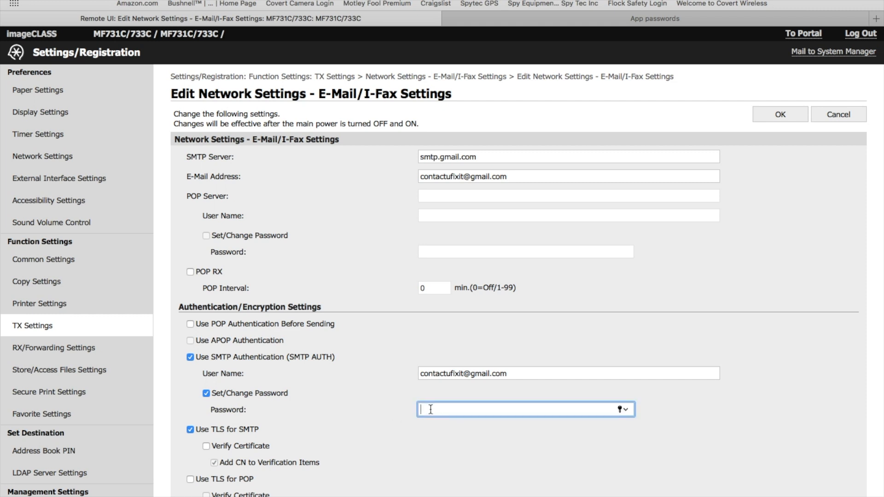
right_click(429, 410)
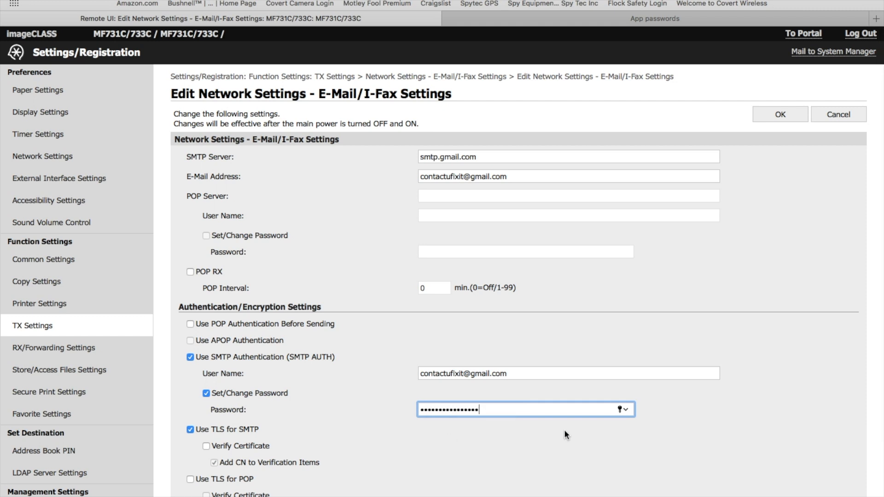
mouse_move(645, 431)
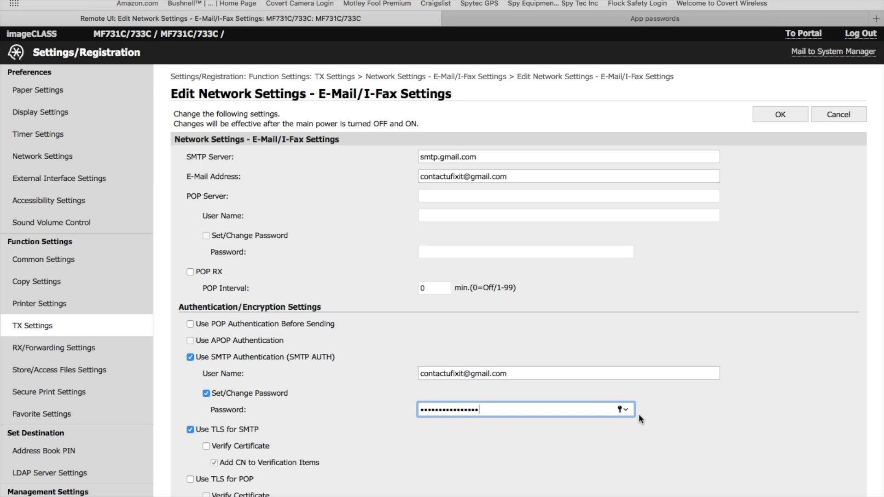
scroll("down", 3)
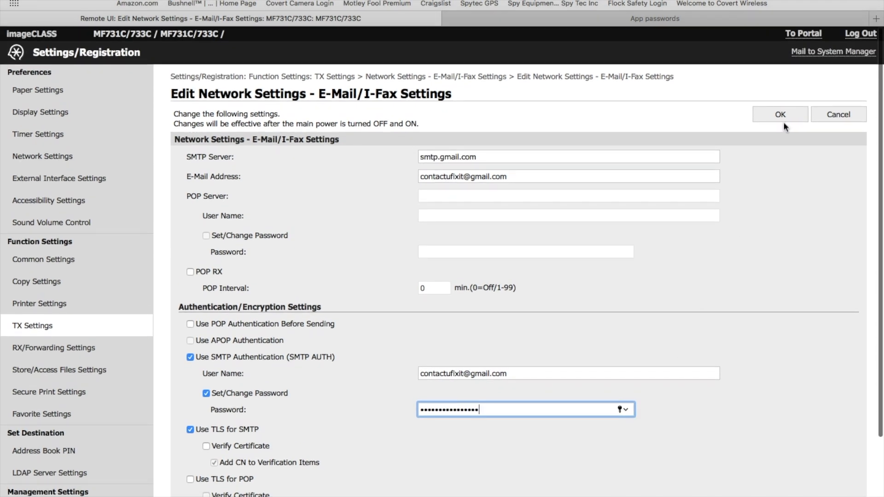
left_click(793, 114)
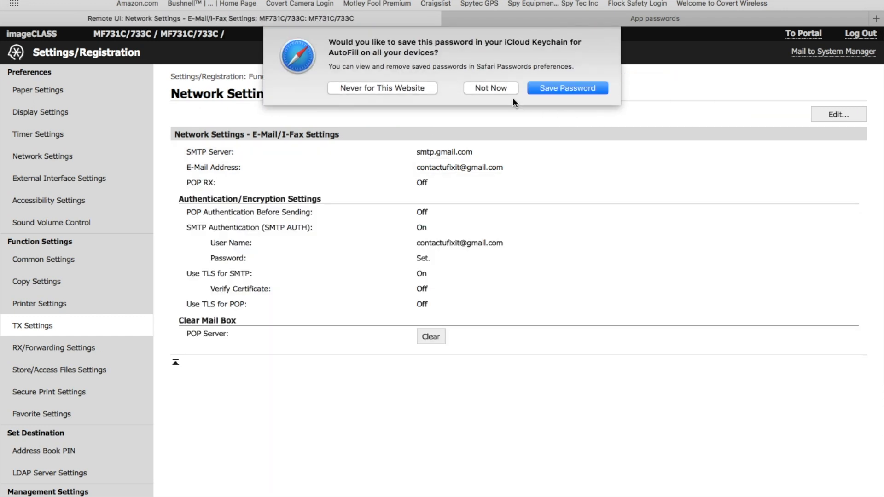
Step: Decline Safari's iCloud Keychain offer to save the password with Not Now
left_click(491, 88)
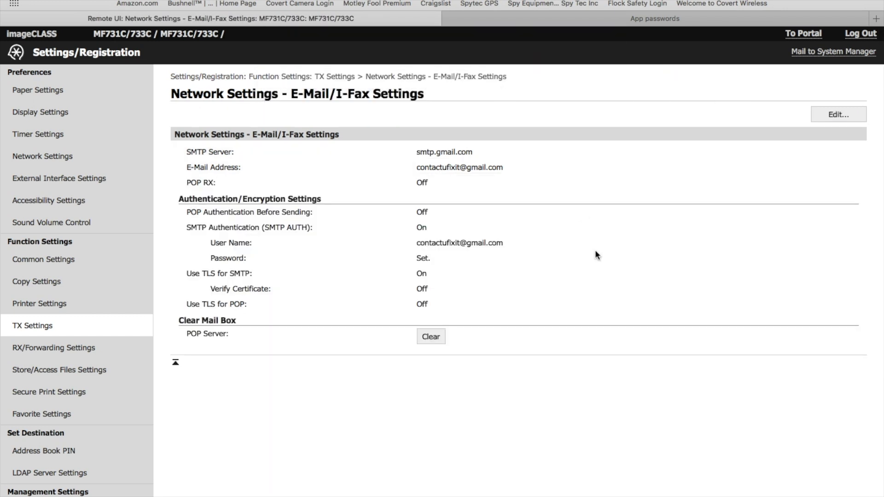
mouse_move(541, 348)
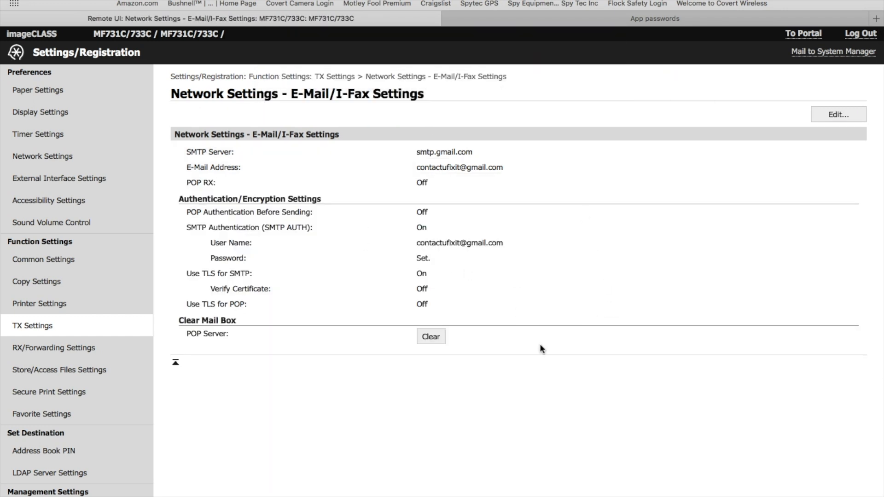